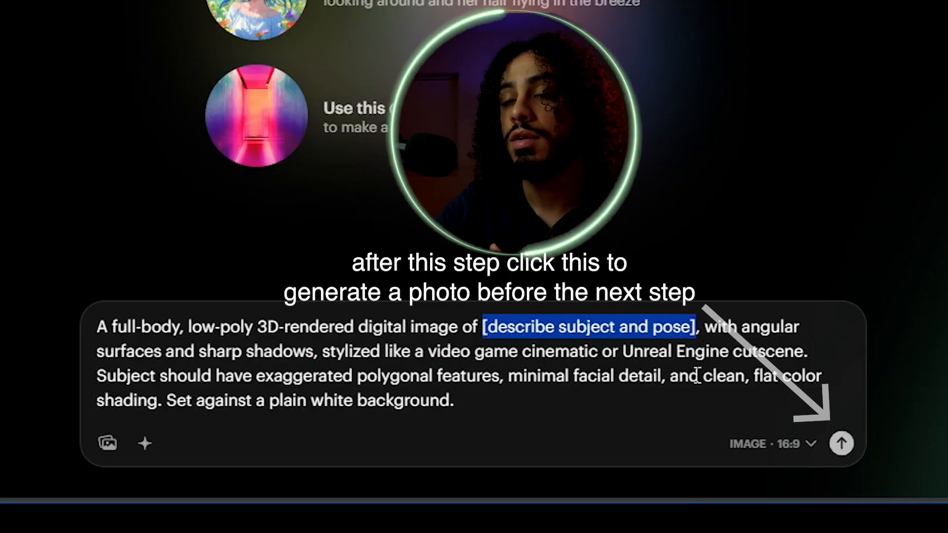
# Step: Generate the low-poly images and choose an Eye Level camera angle for animating them
pyautogui.click(307, 507)
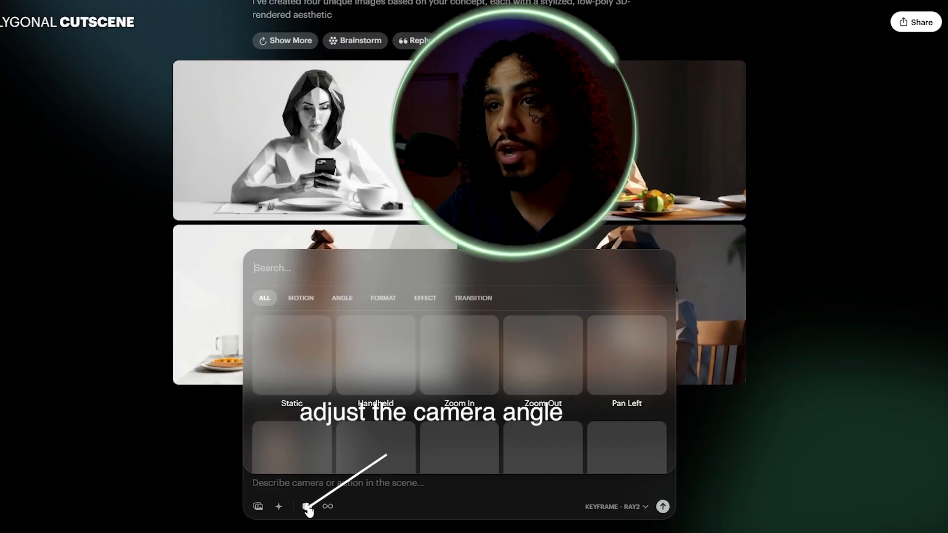
pyautogui.click(342, 298)
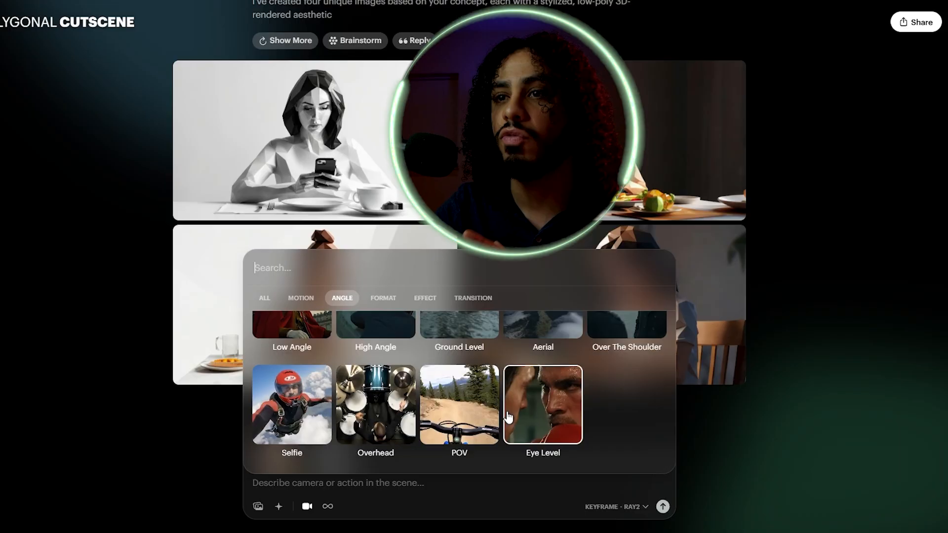
pyautogui.click(384, 297)
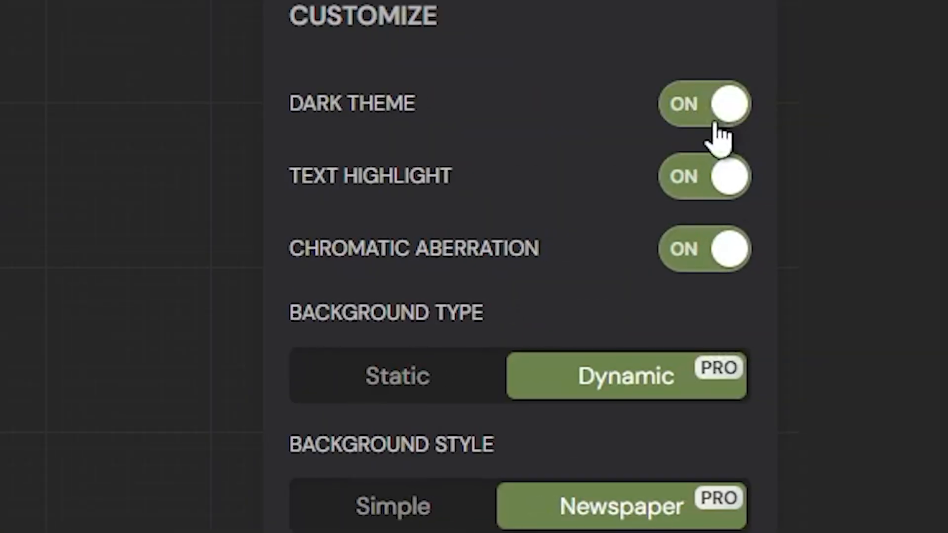
pyautogui.moveTo(617, 521)
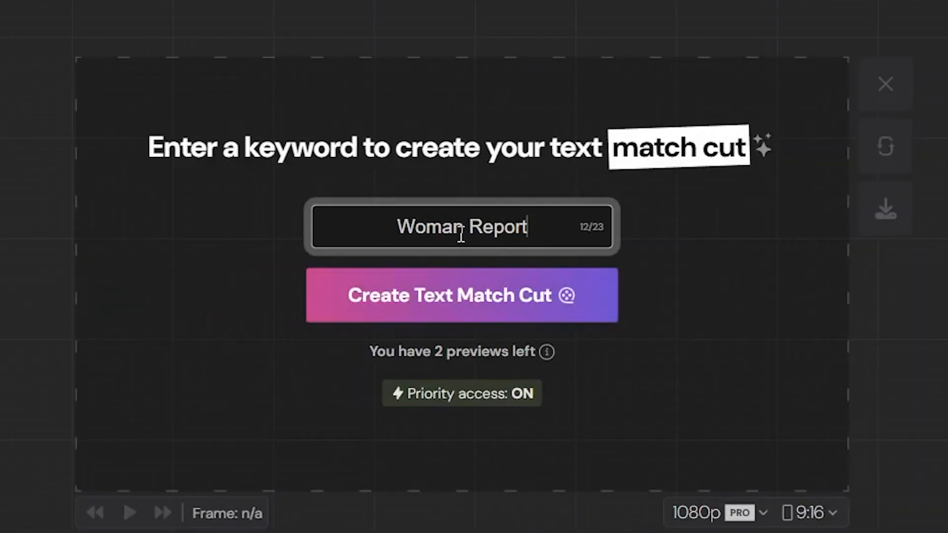
# Step: Create the dark-themed text match cut for the keyword 'Woman Report'
pyautogui.click(461, 296)
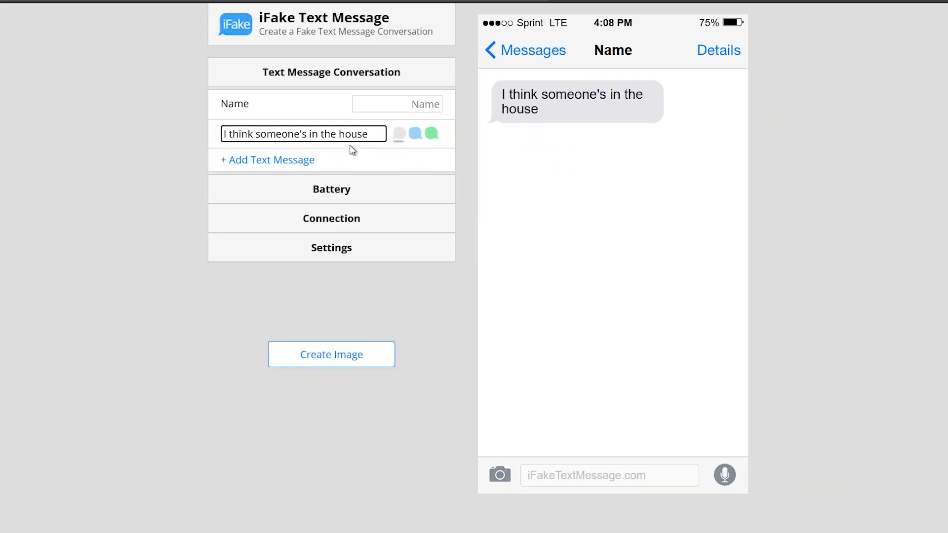
# Step: Make 'I think someone's in the house' a blue sent bubble and save the chat as an image
pyautogui.click(416, 133)
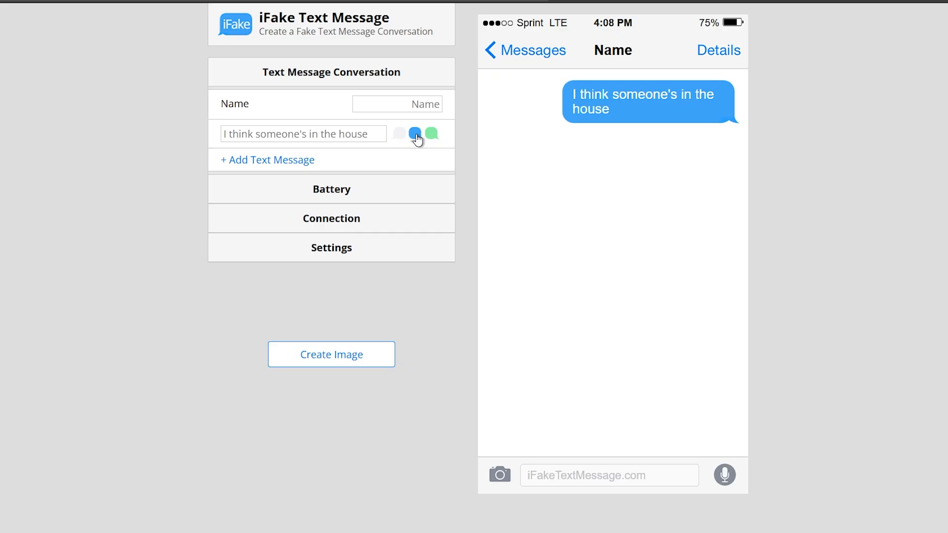
pyautogui.click(331, 355)
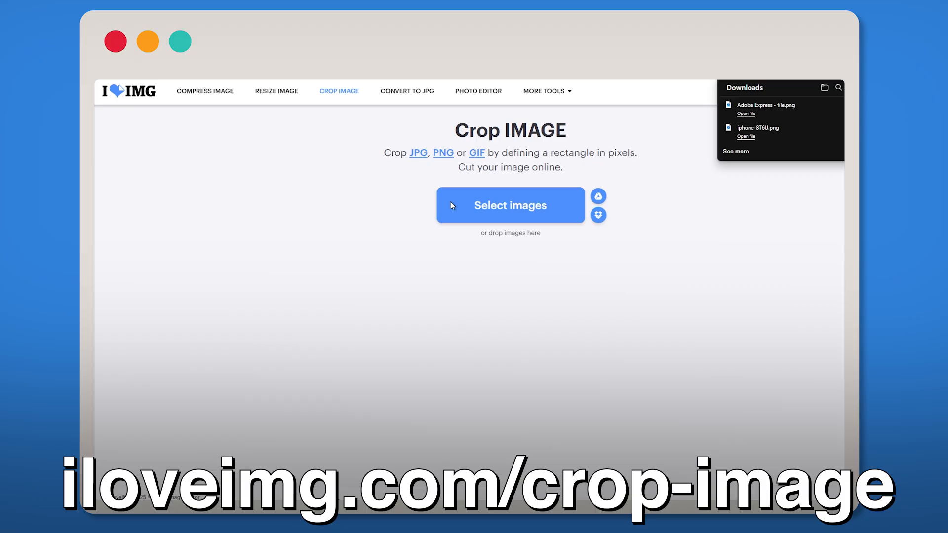
# Step: Crop the chat screenshot to the message bubble and upload it to removal.ai for background removal
pyautogui.click(510, 205)
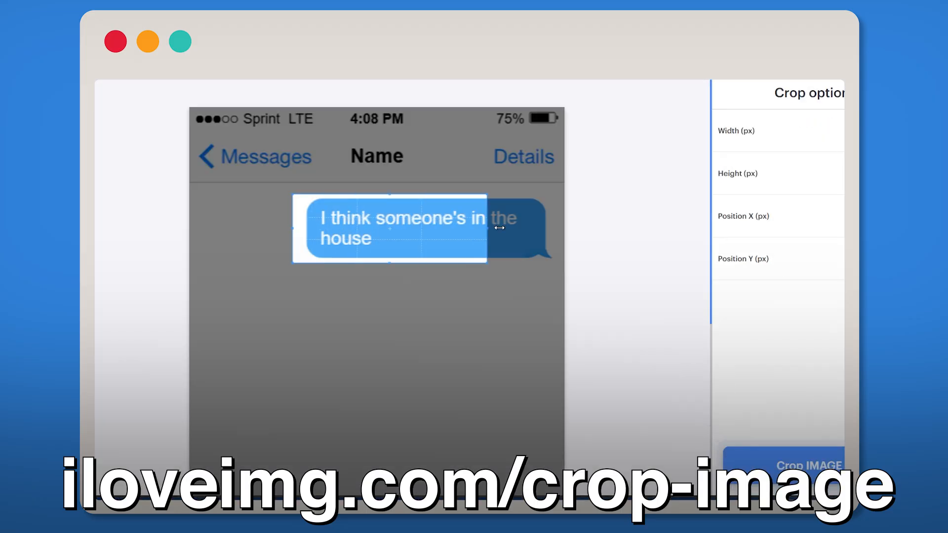
pyautogui.click(781, 464)
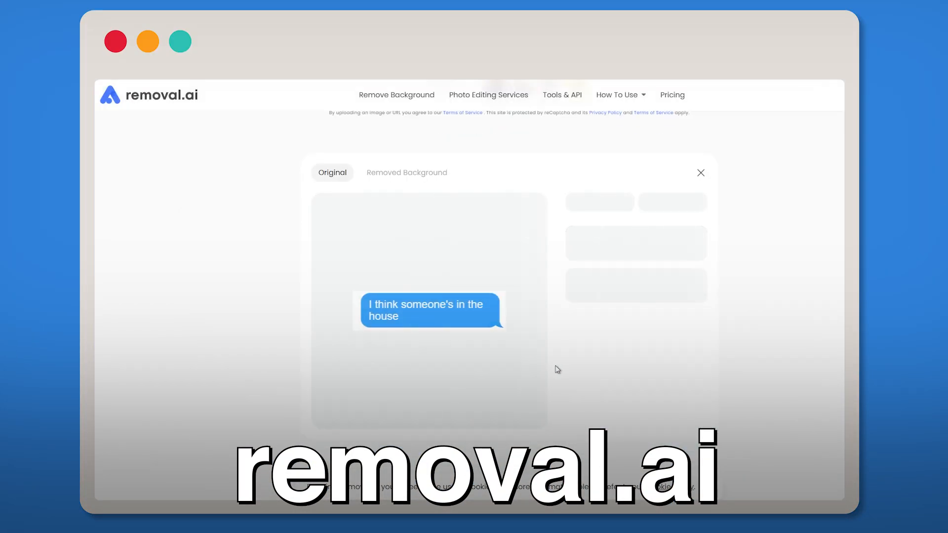
pyautogui.click(406, 172)
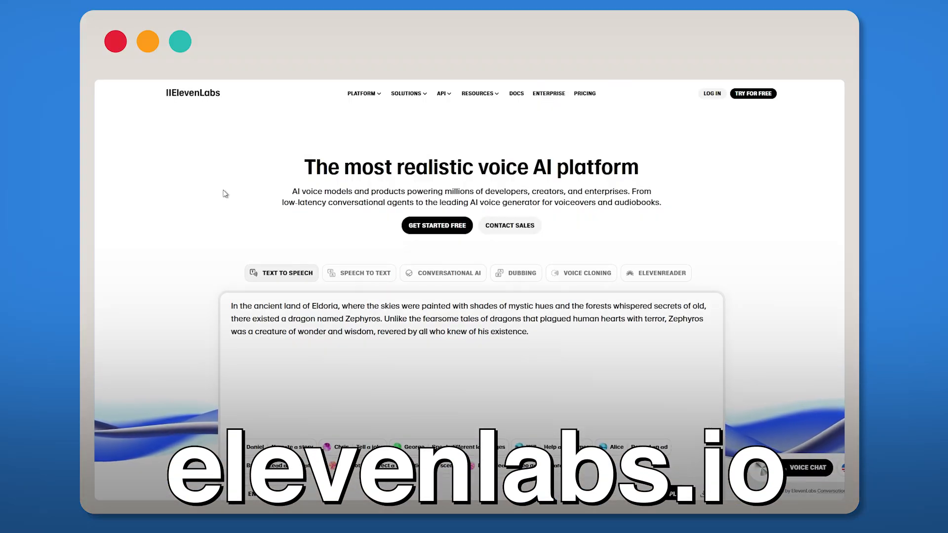
# Step: Enter the ElevenLabs voice library and preview the Knox Dark 2 narrator voice
pyautogui.click(713, 92)
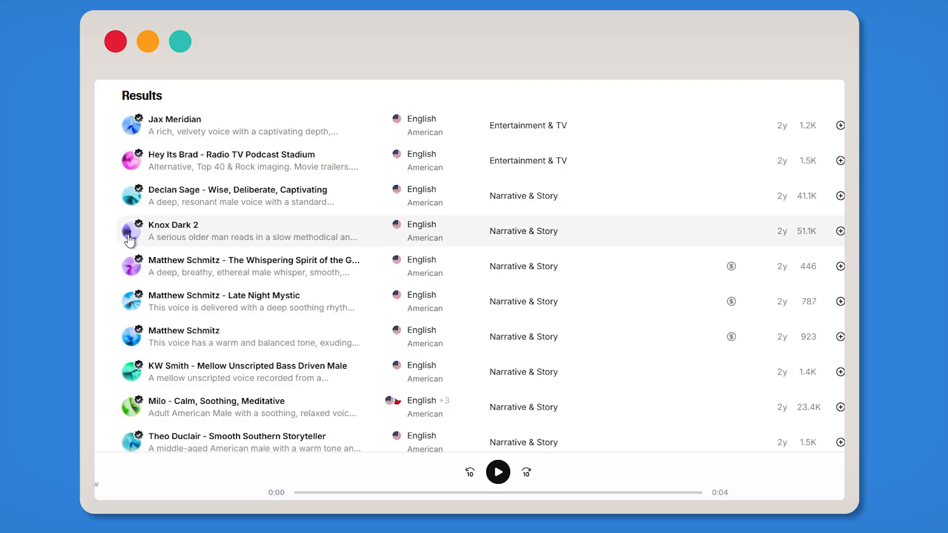
pyautogui.click(498, 472)
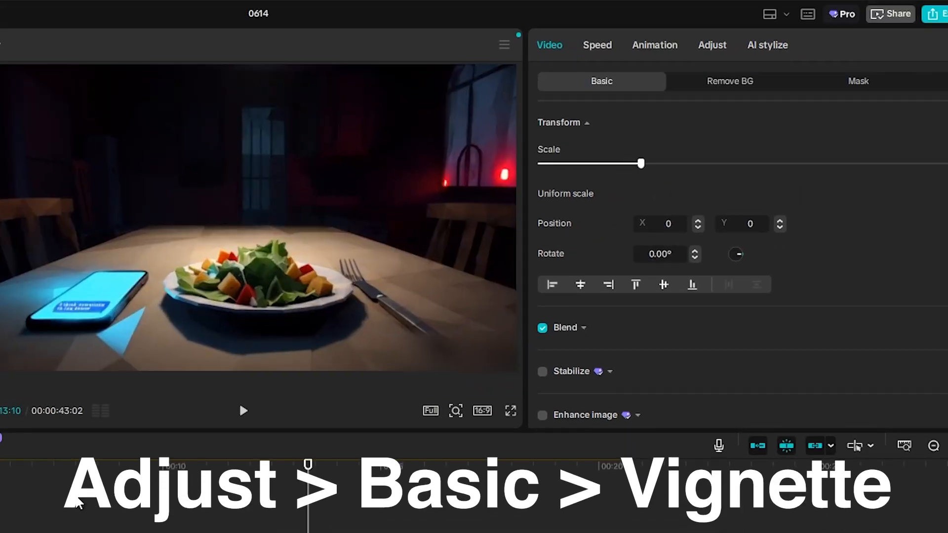
# Step: Bring up the dinner table clip's Basic adjustments to enable a vignette
pyautogui.click(712, 44)
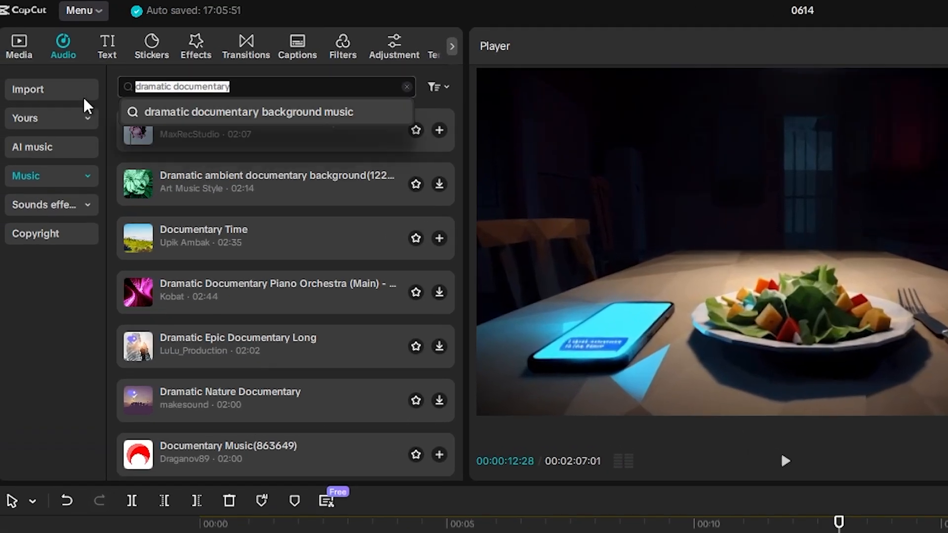
# Step: Search the sound effects for 'dramatic hit'
pyautogui.write('dramatic hit')
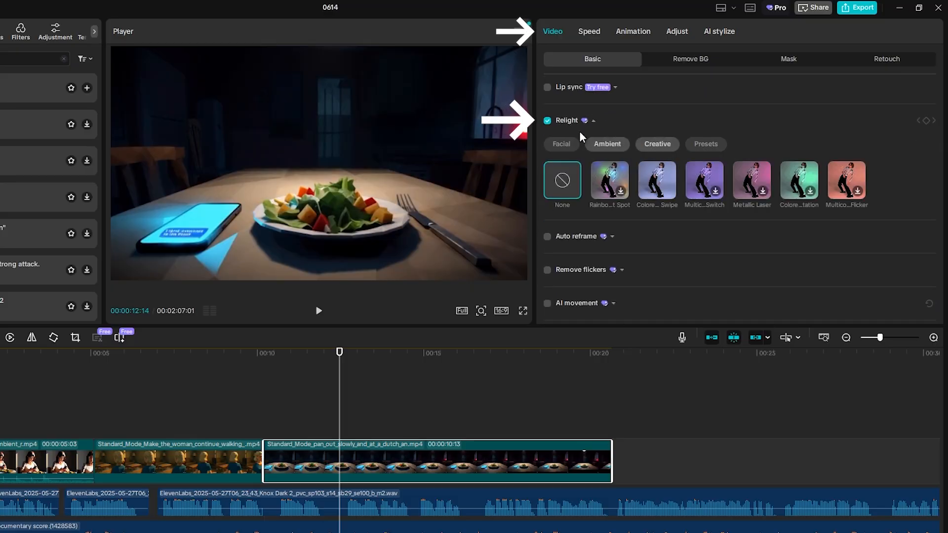
# Step: Apply the Colorful Swipe creative relight preset to the dinner table clip
pyautogui.click(657, 181)
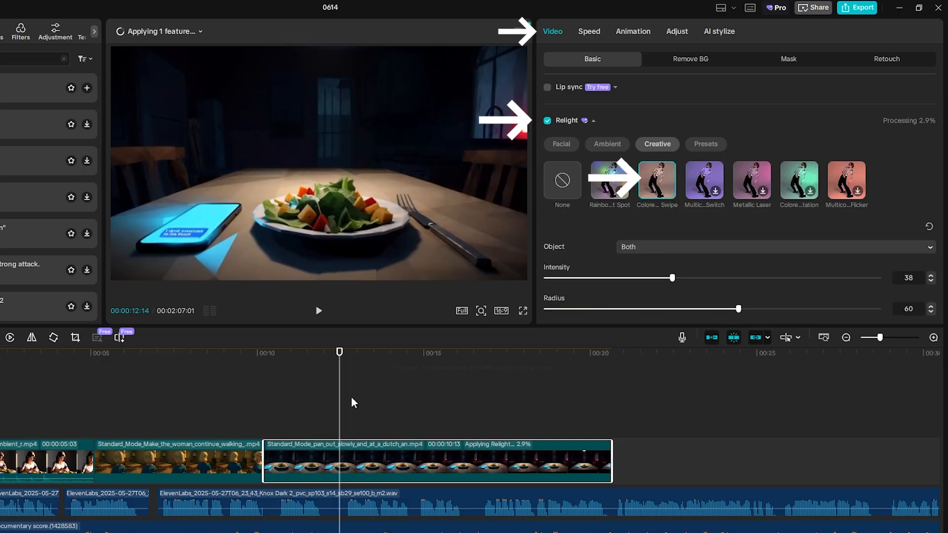